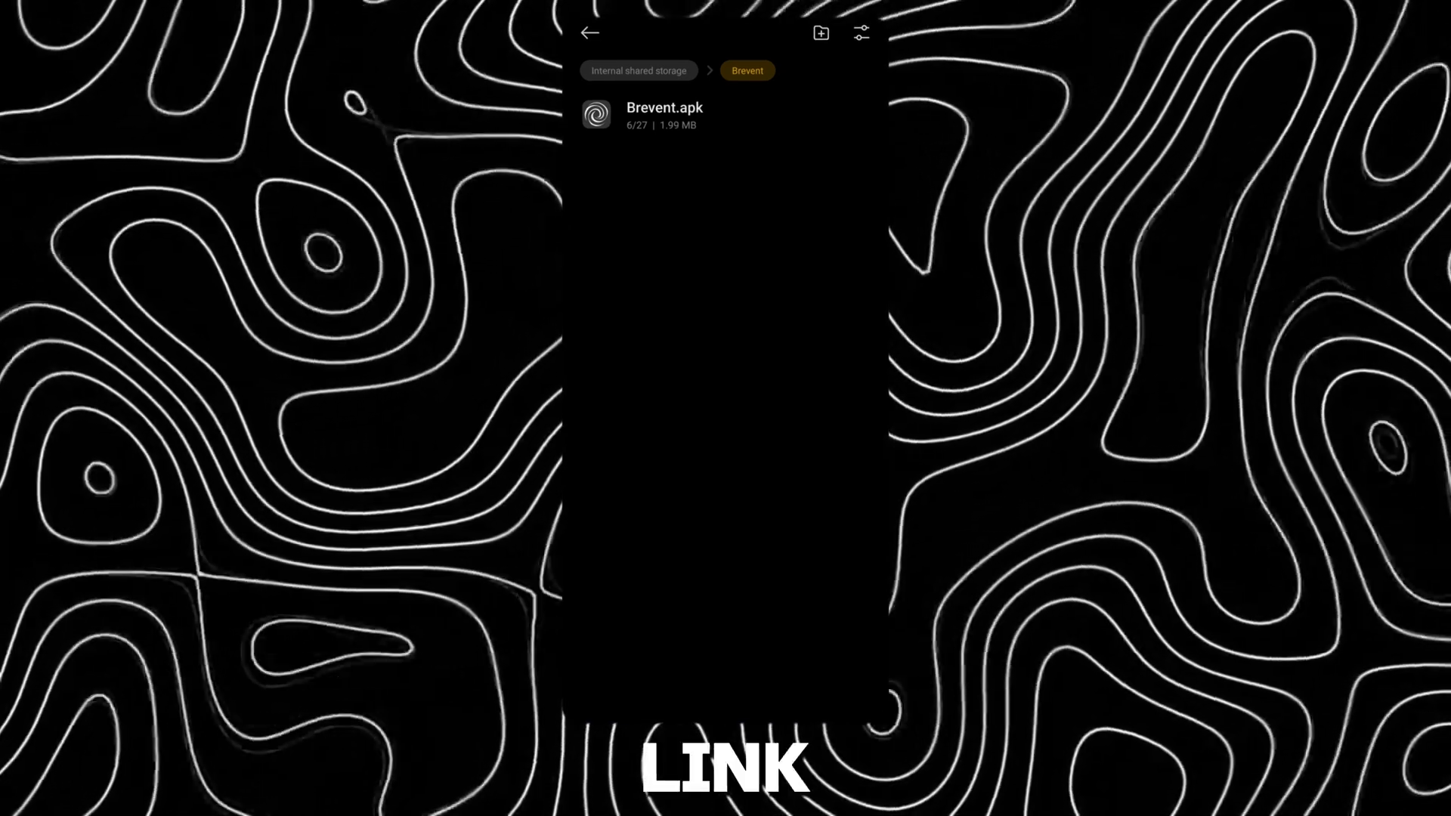
Step: Install the downloaded Brevent.apk as an update from File Manager's Brevent folder
{"action": "left_click", "coordinate": [665, 115]}
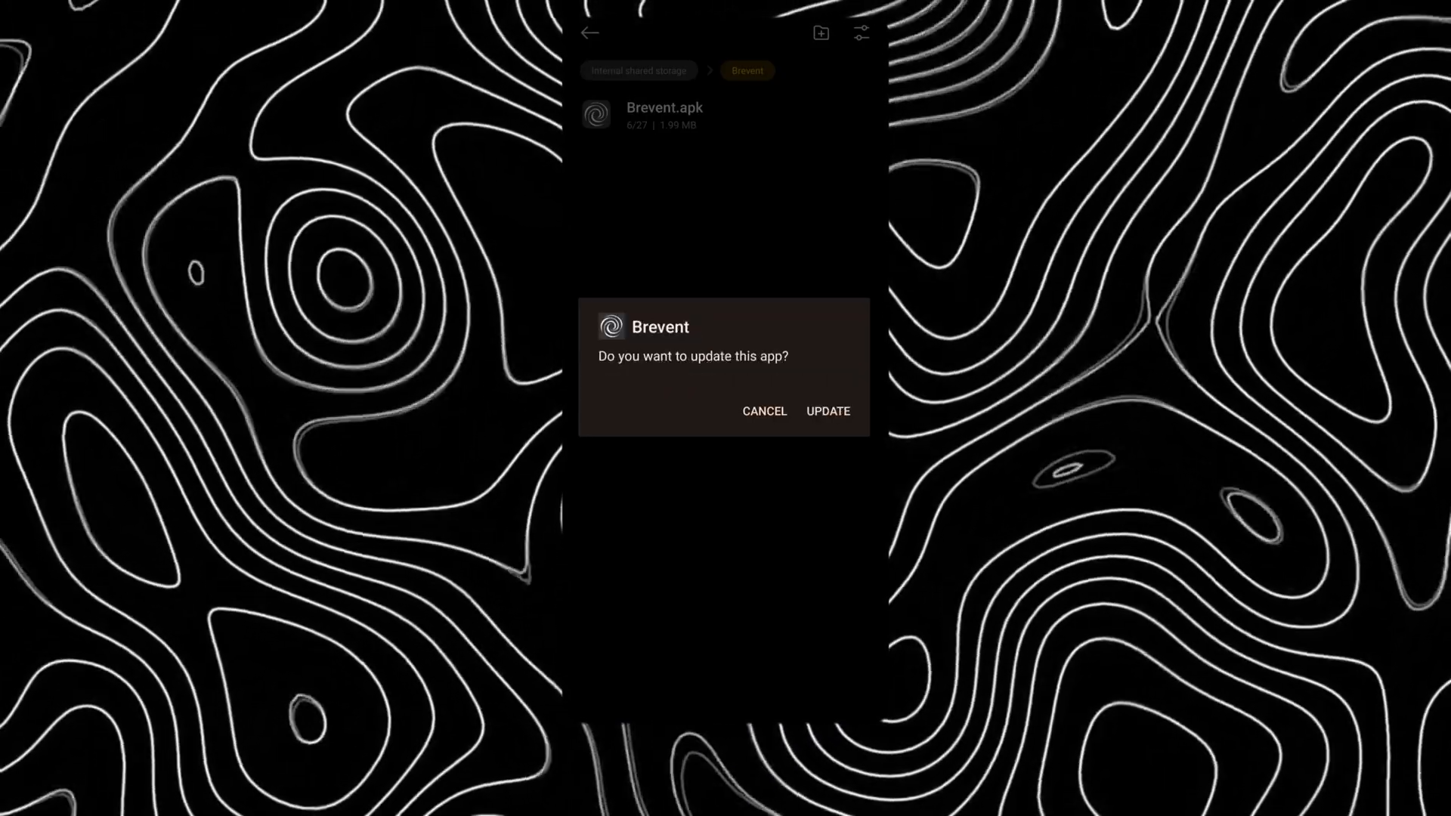
{"action": "left_click", "coordinate": [764, 411]}
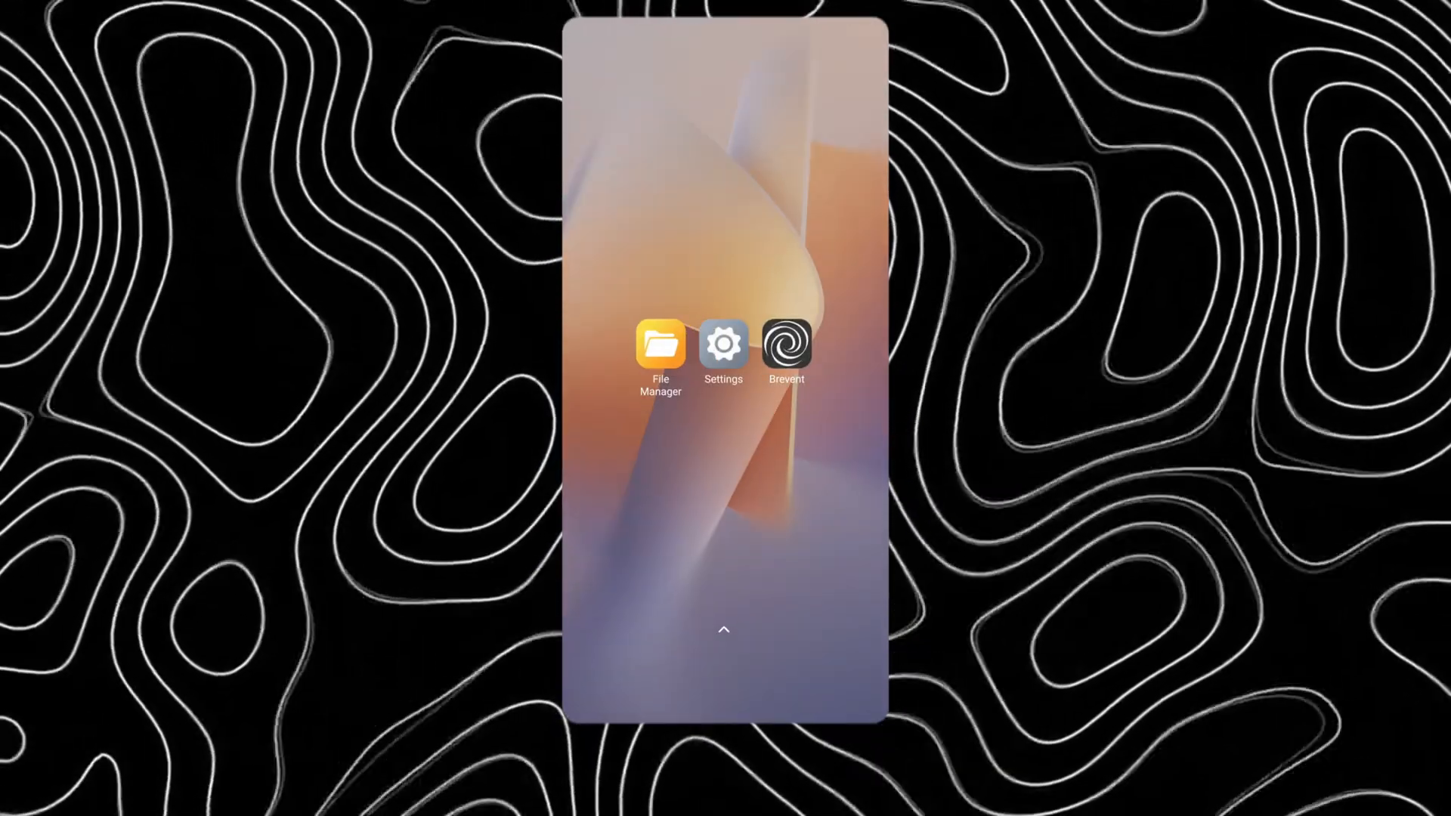
Step: Launch Brevent, accept its terms, finish the guide and allow notifications
{"action": "left_click", "coordinate": [786, 345]}
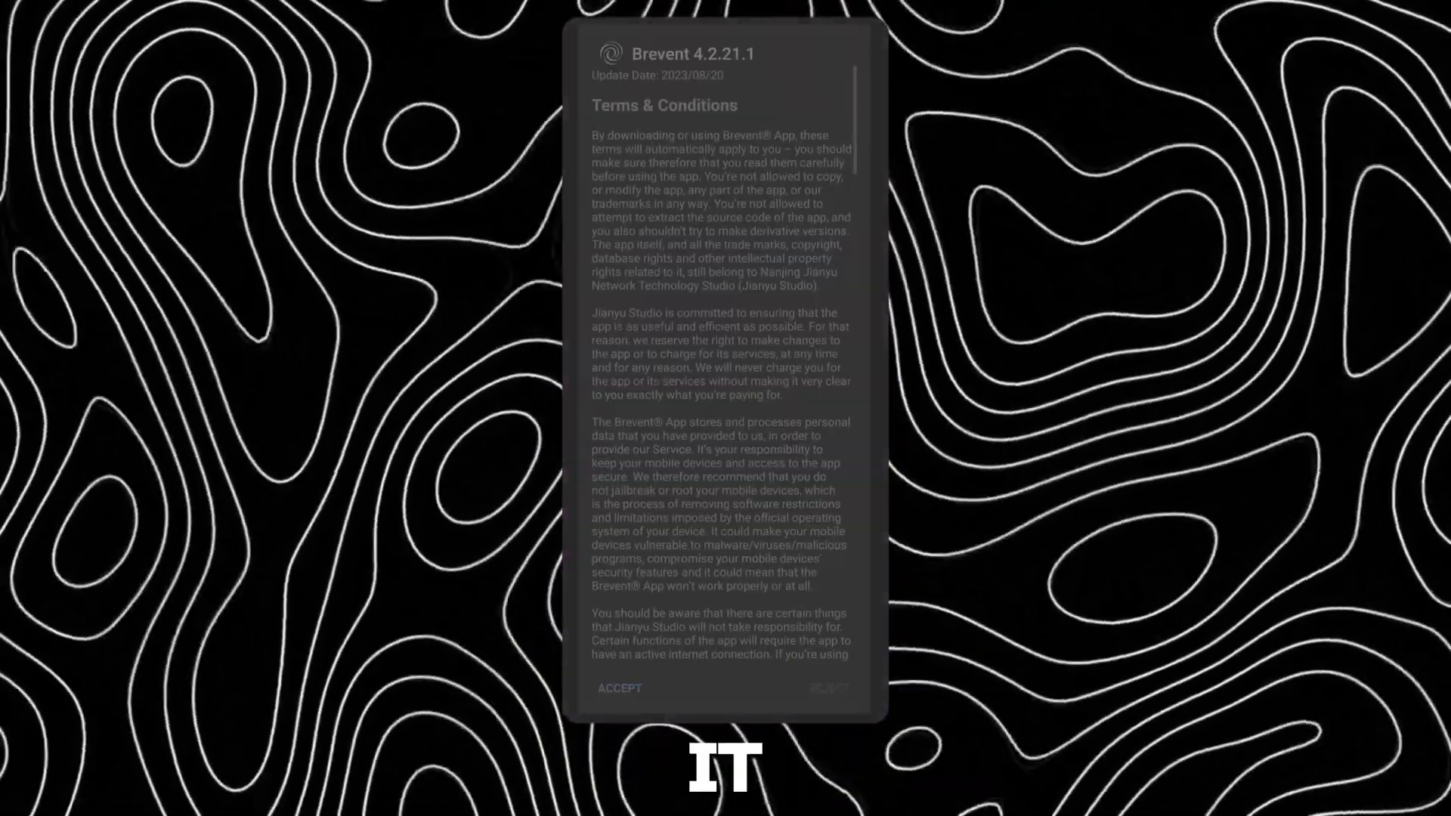
{"action": "left_click", "coordinate": [618, 688]}
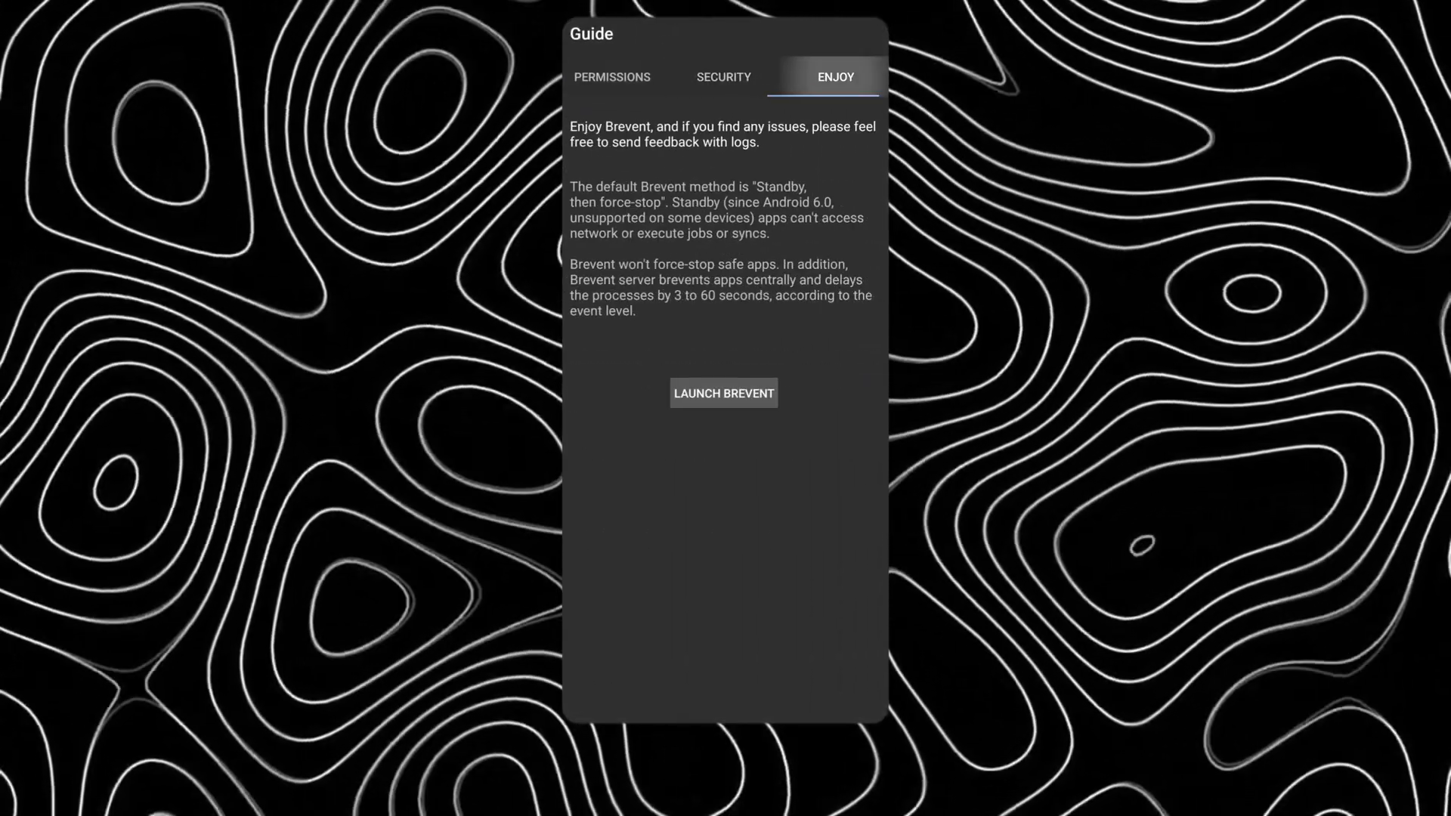
{"action": "left_click", "coordinate": [723, 393]}
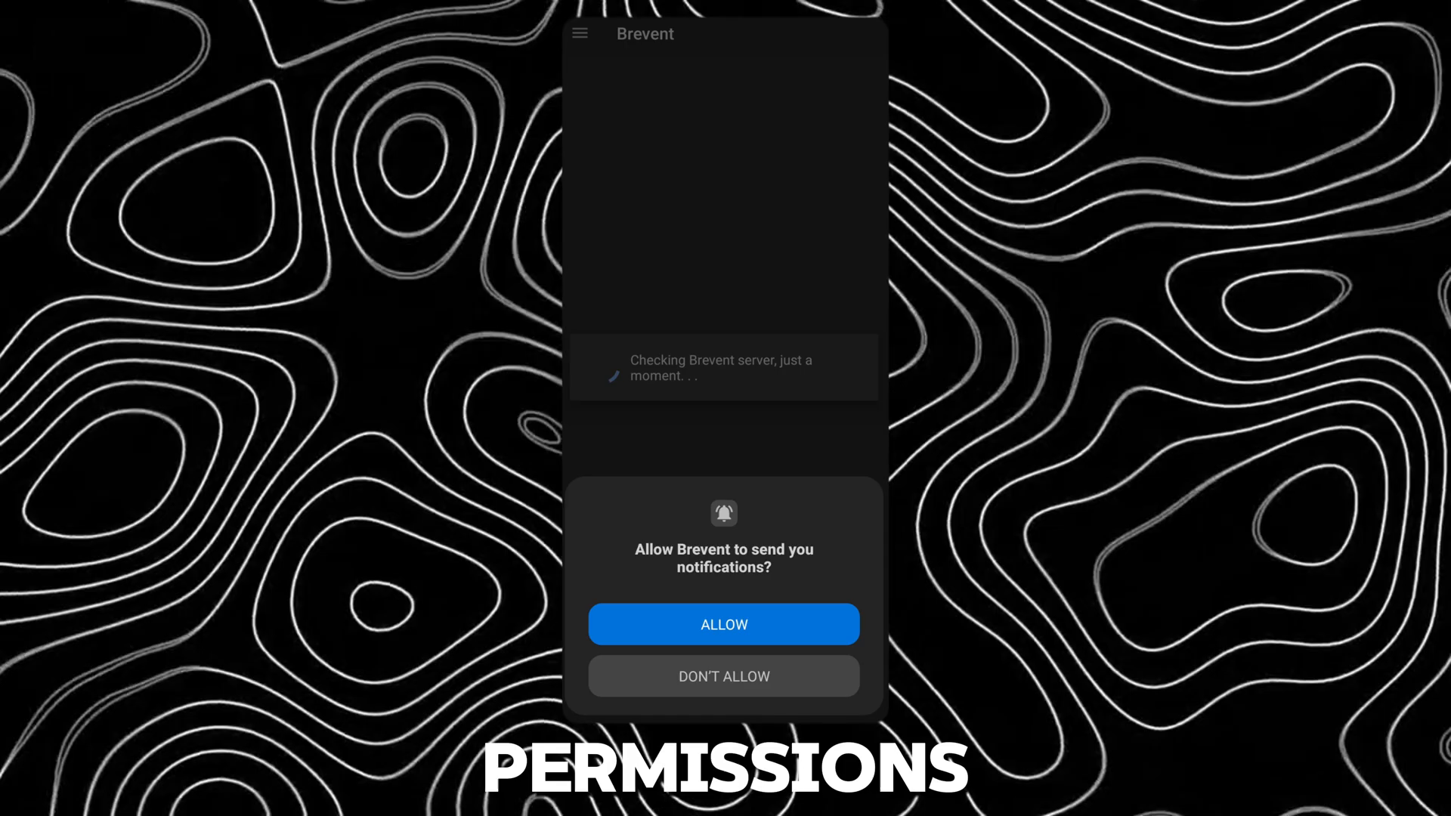
{"action": "left_click", "coordinate": [722, 625]}
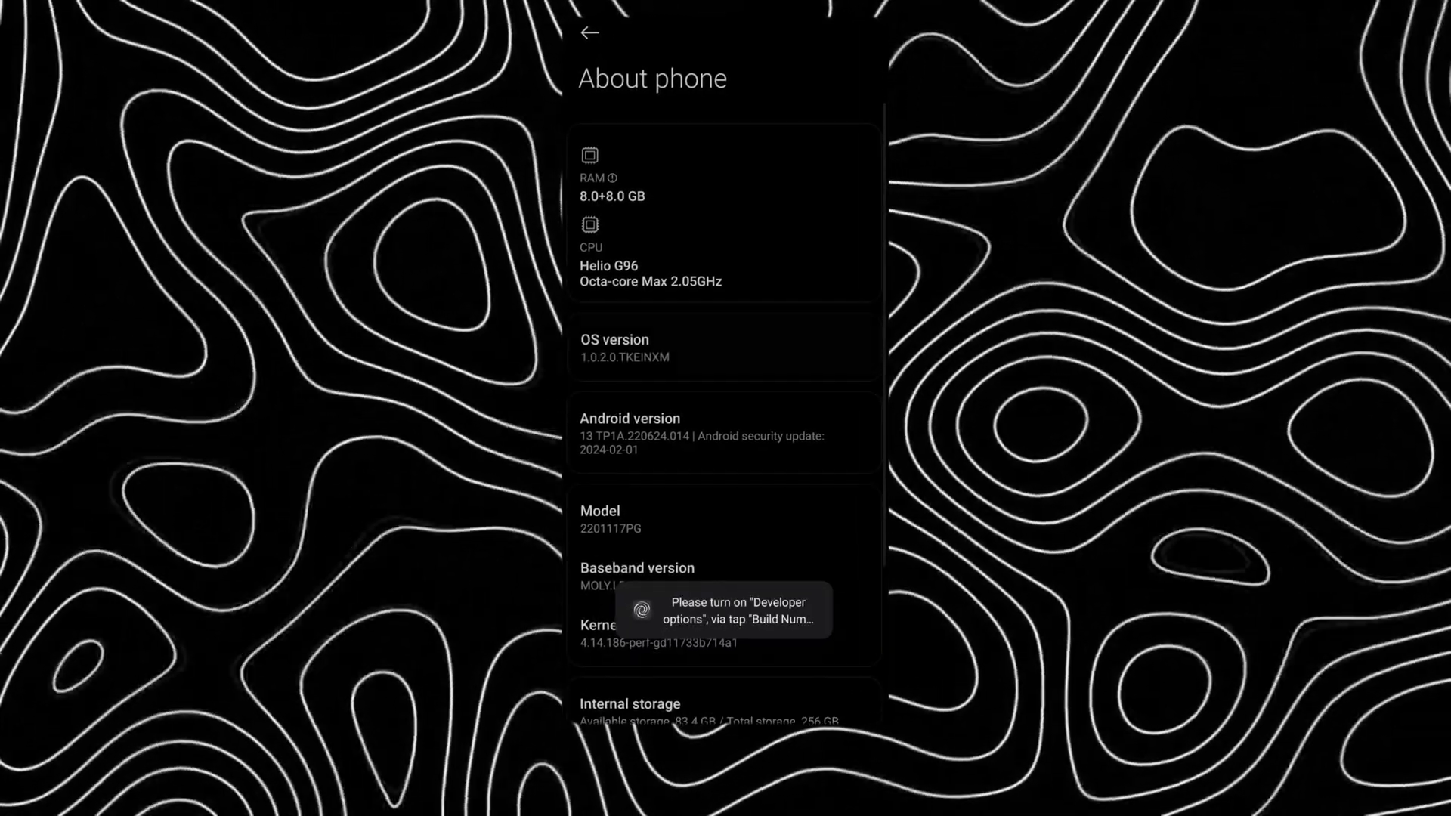
Step: Enable developer options in About phone and bring up Brevent's wireless pairing form
{"action": "left_click", "coordinate": [724, 348]}
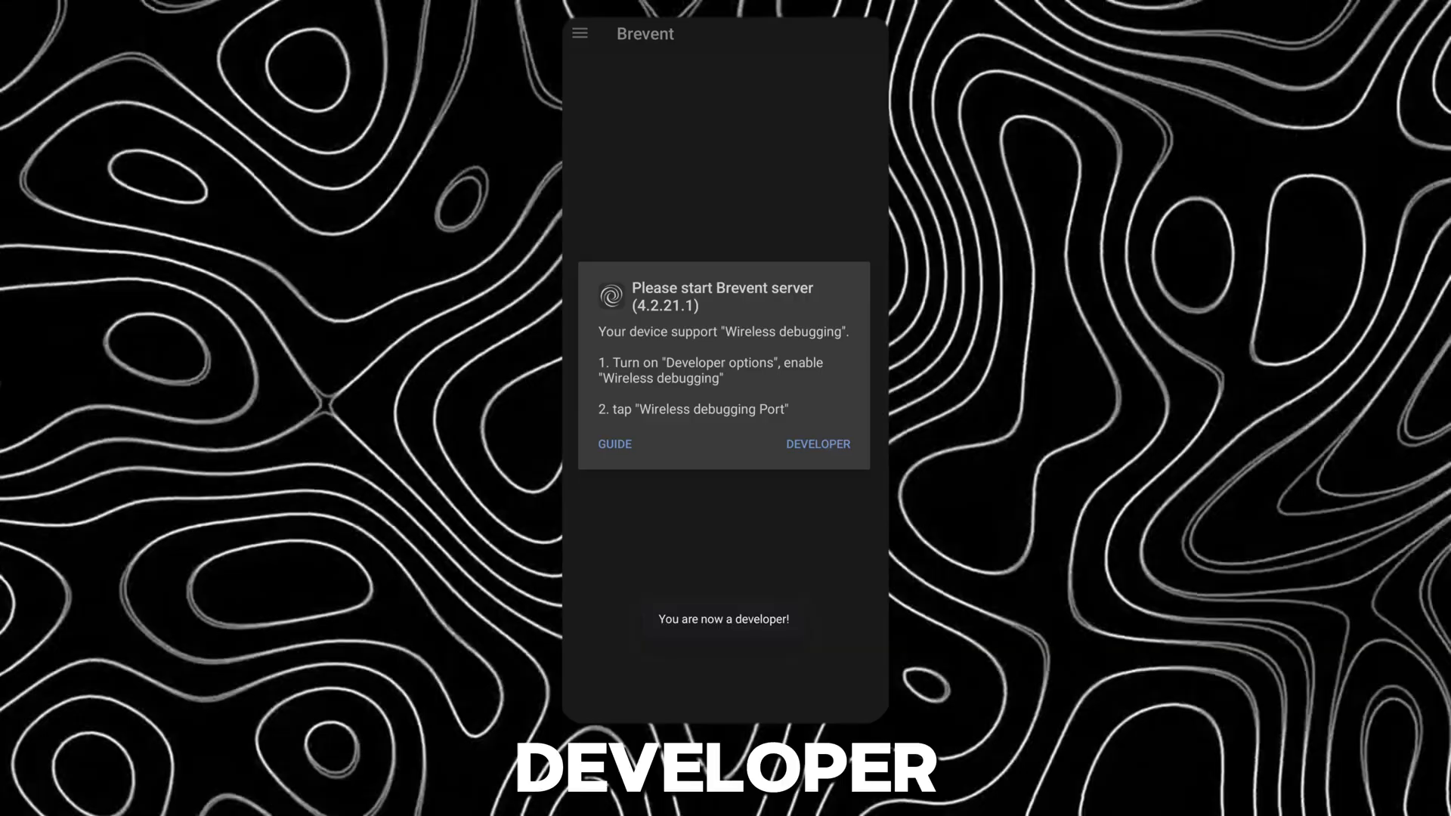
{"action": "left_click", "coordinate": [818, 444]}
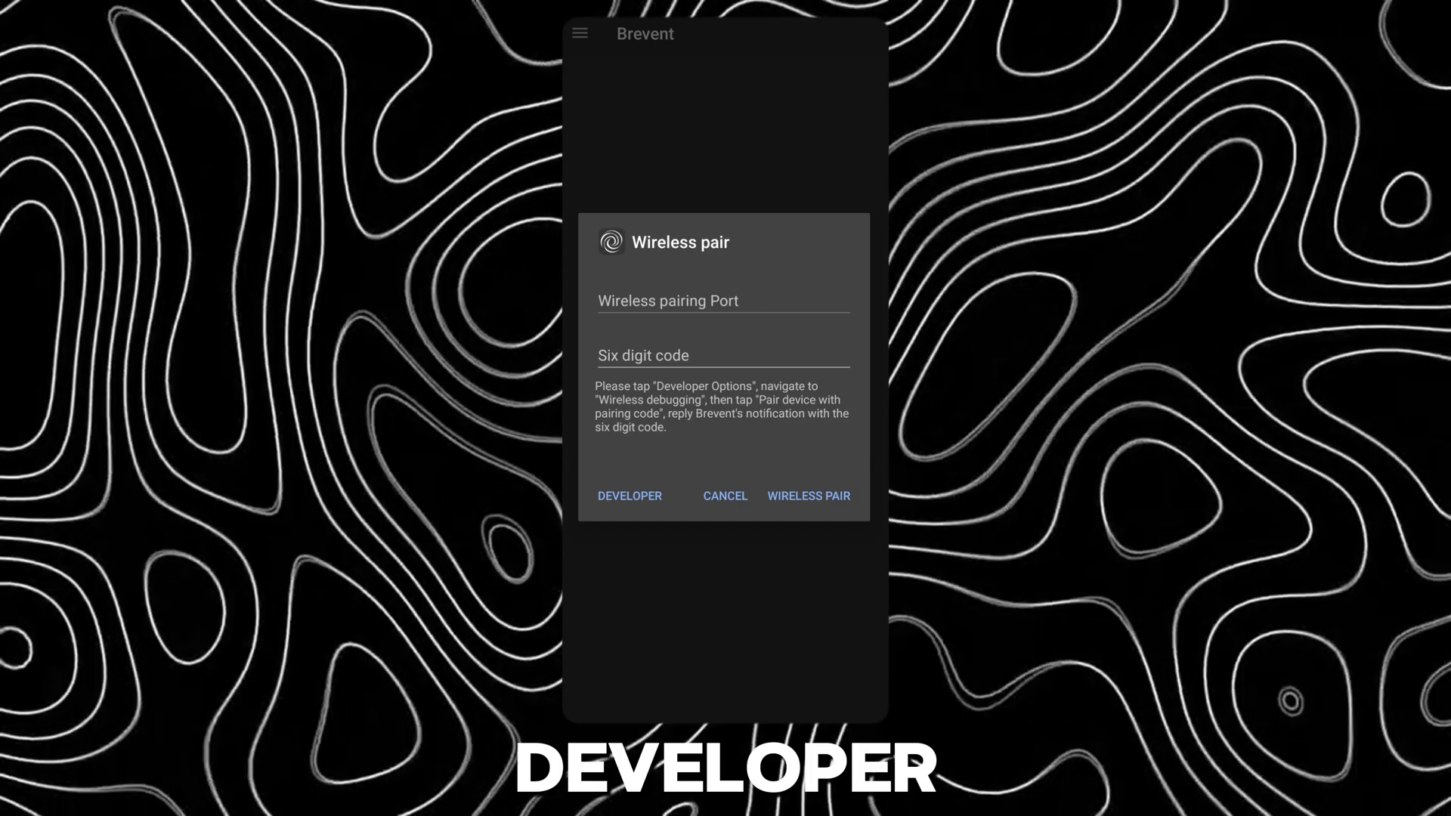
Step: Start wireless debugging pairing in Developer options and reply the pairing code to Brevent
{"action": "left_click", "coordinate": [629, 496]}
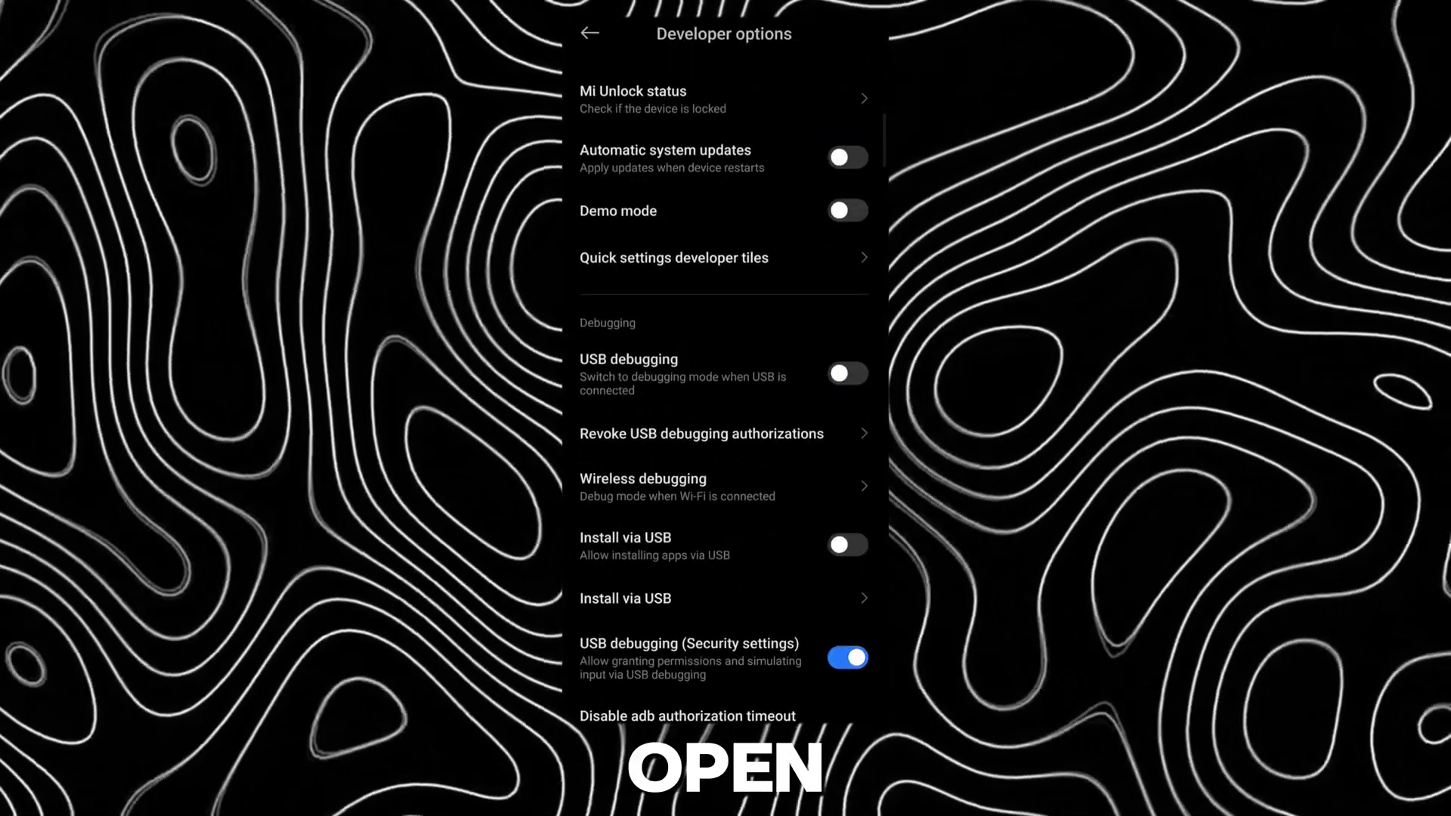
{"action": "left_click", "coordinate": [643, 479]}
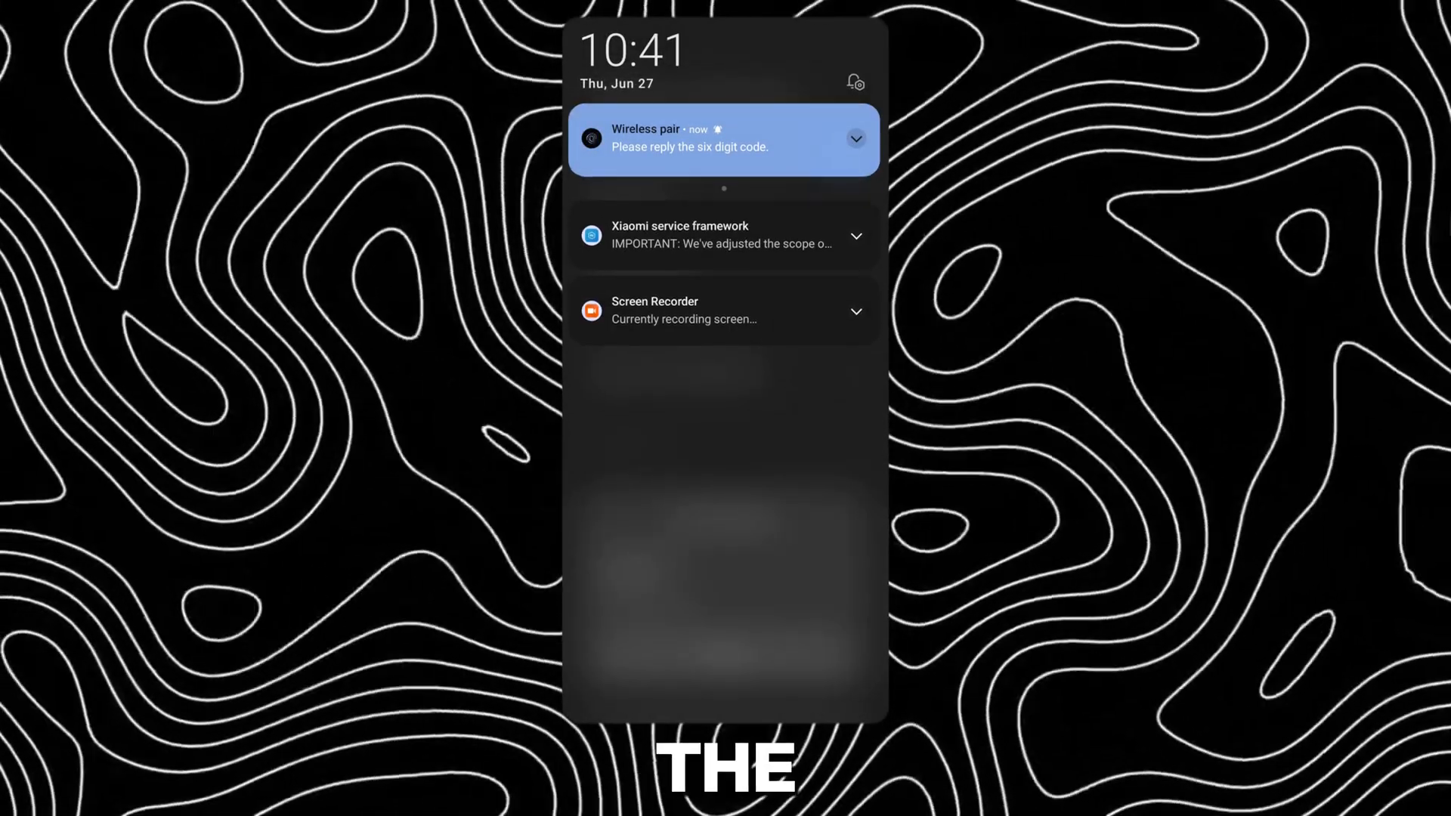
{"action": "type", "text": "2"}
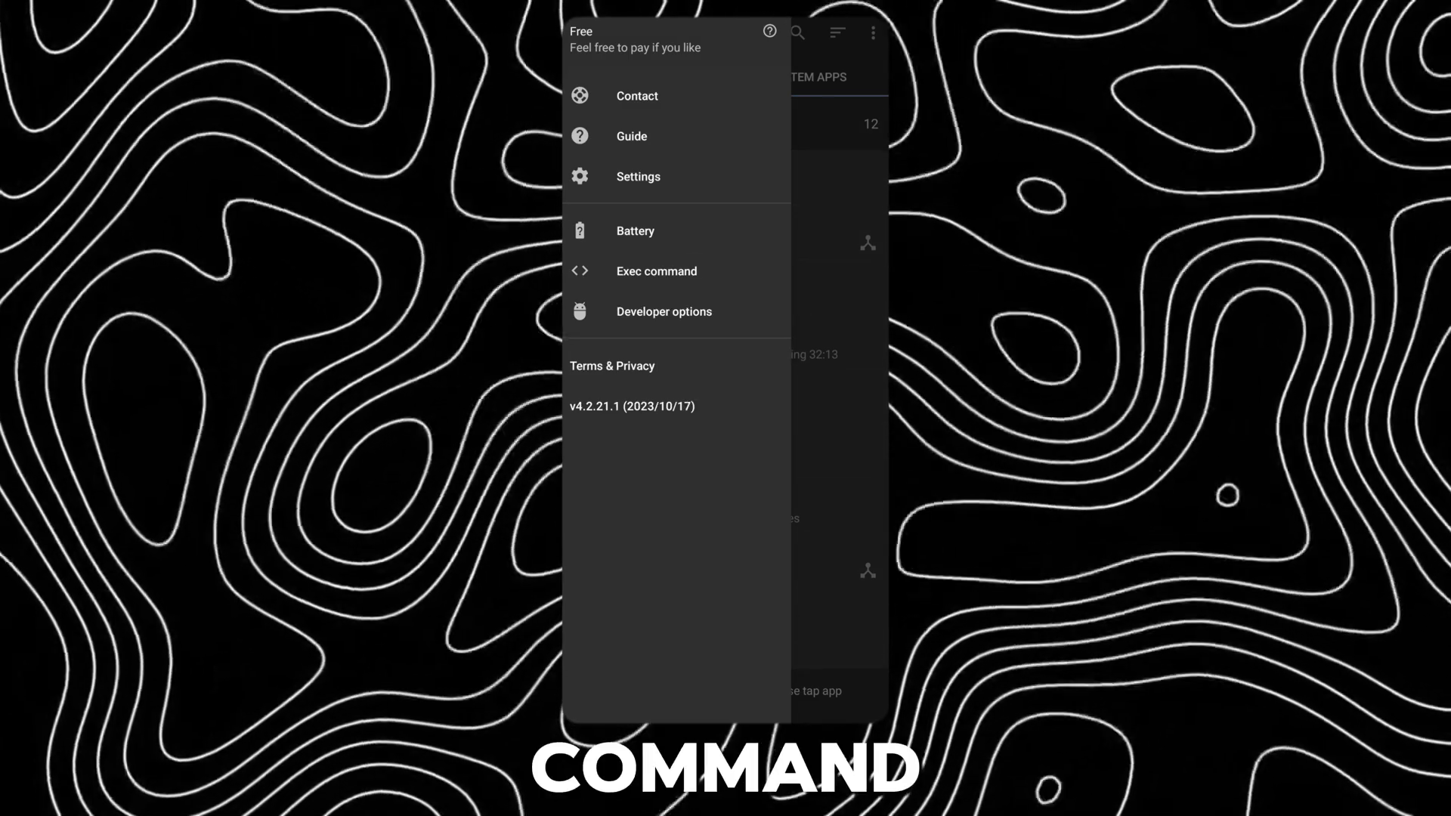
Step: Run 'settings put secure aod_using_super_wallpaper 1' from Brevent's Exec command screen
{"action": "left_click", "coordinate": [655, 270]}
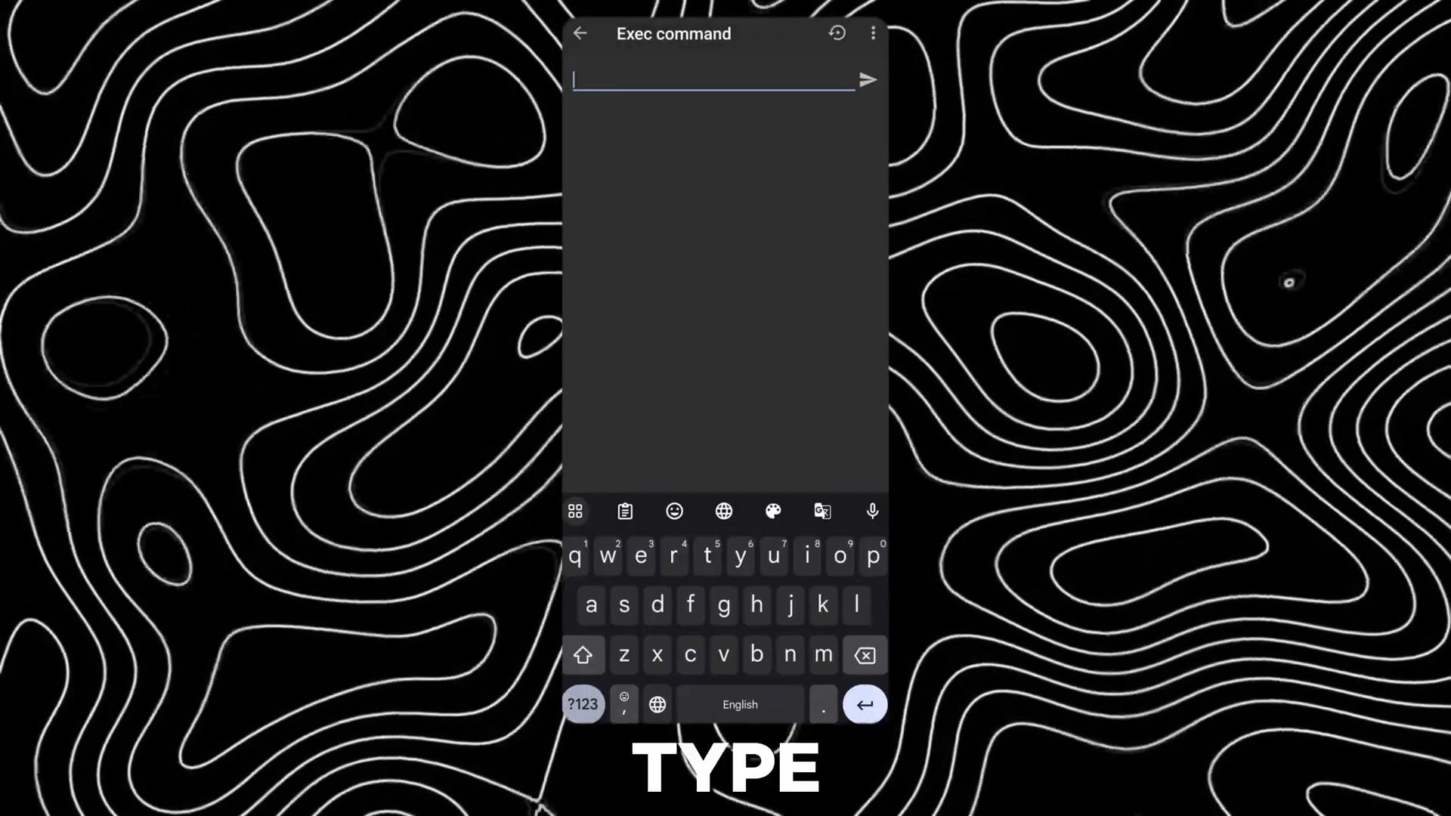
{"action": "type", "text": "settings put"}
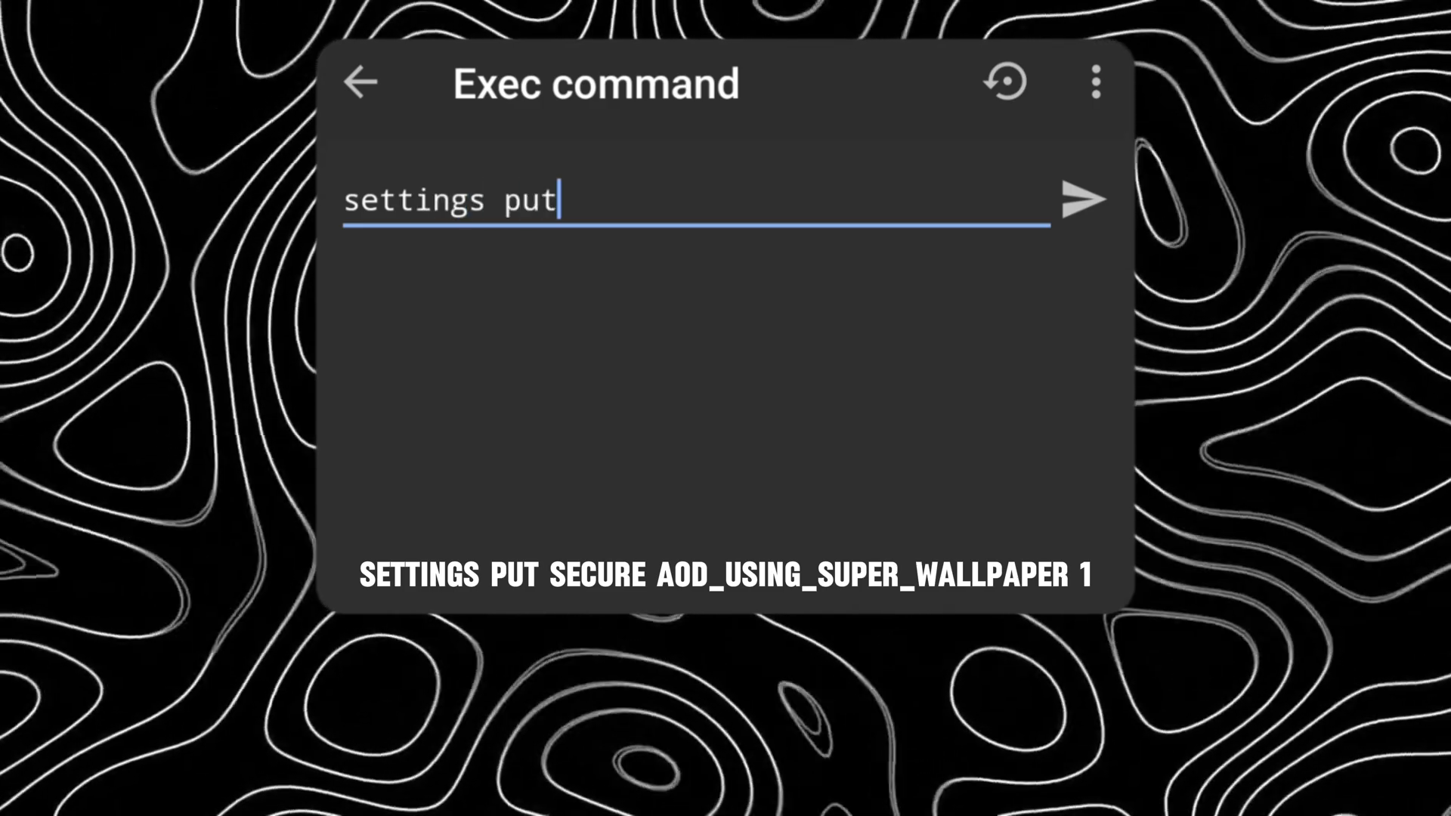
{"action": "type", "text": "secure"}
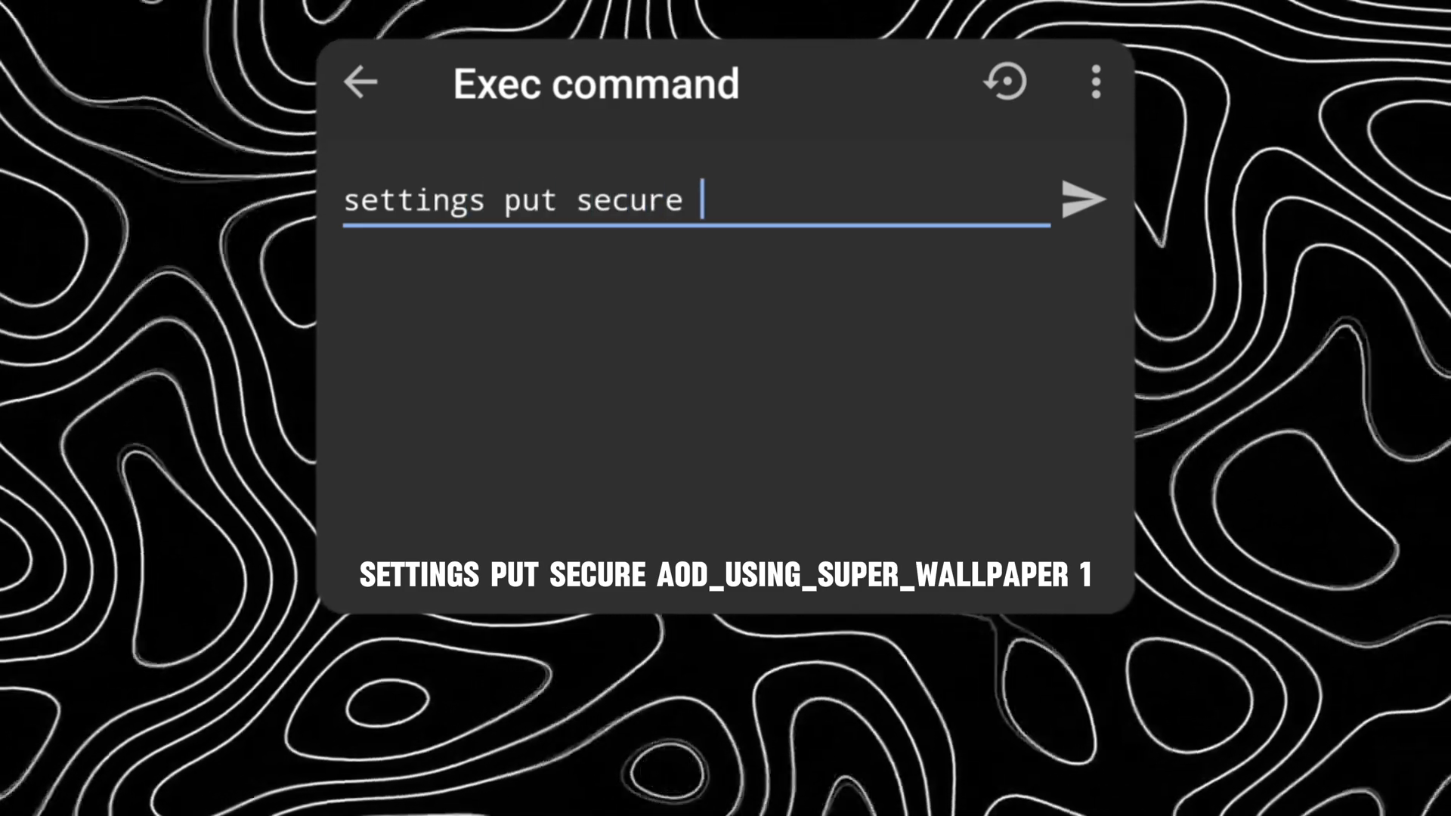
{"action": "type", "text": "aod_"}
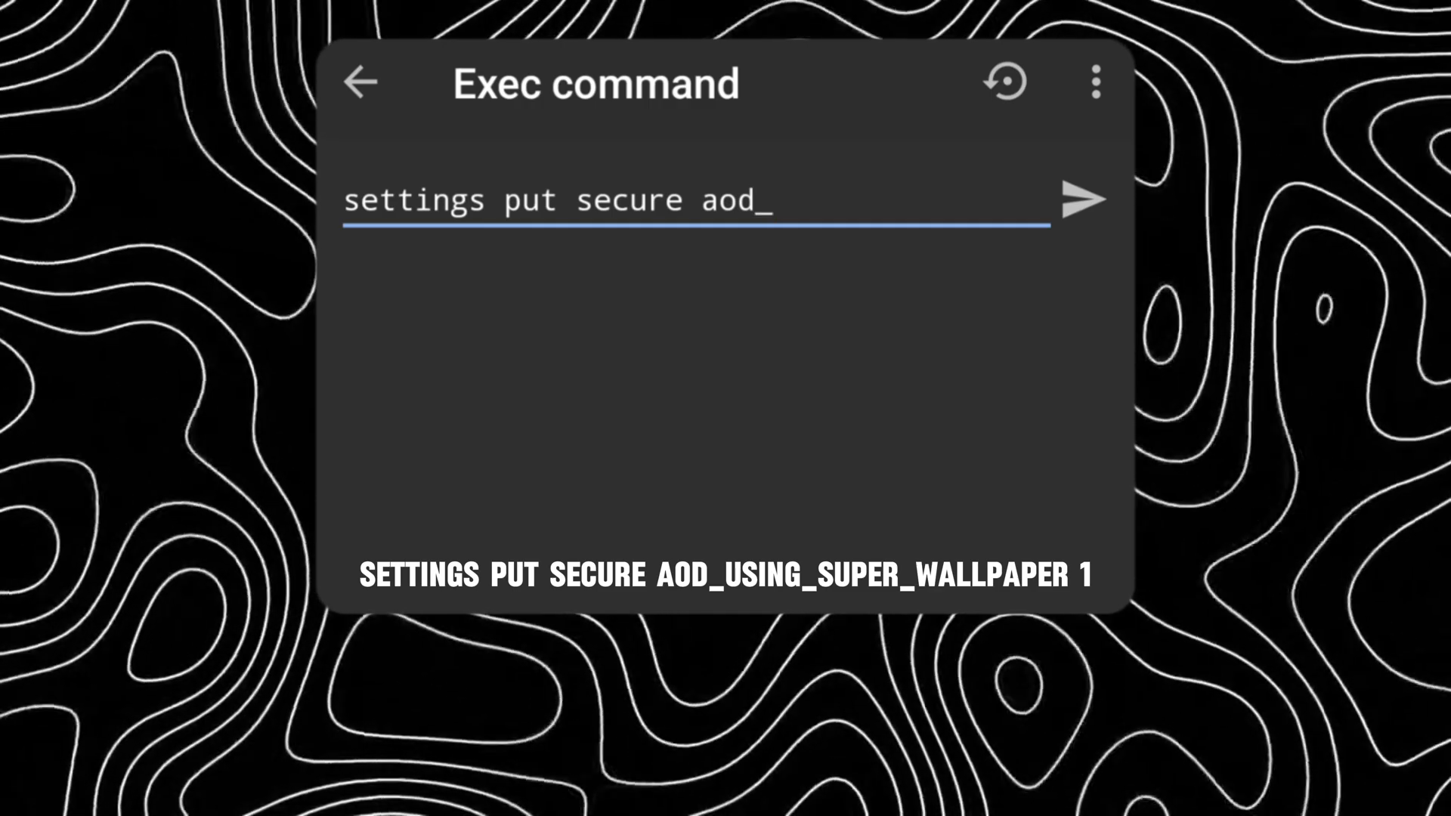
{"action": "type", "text": "using_"}
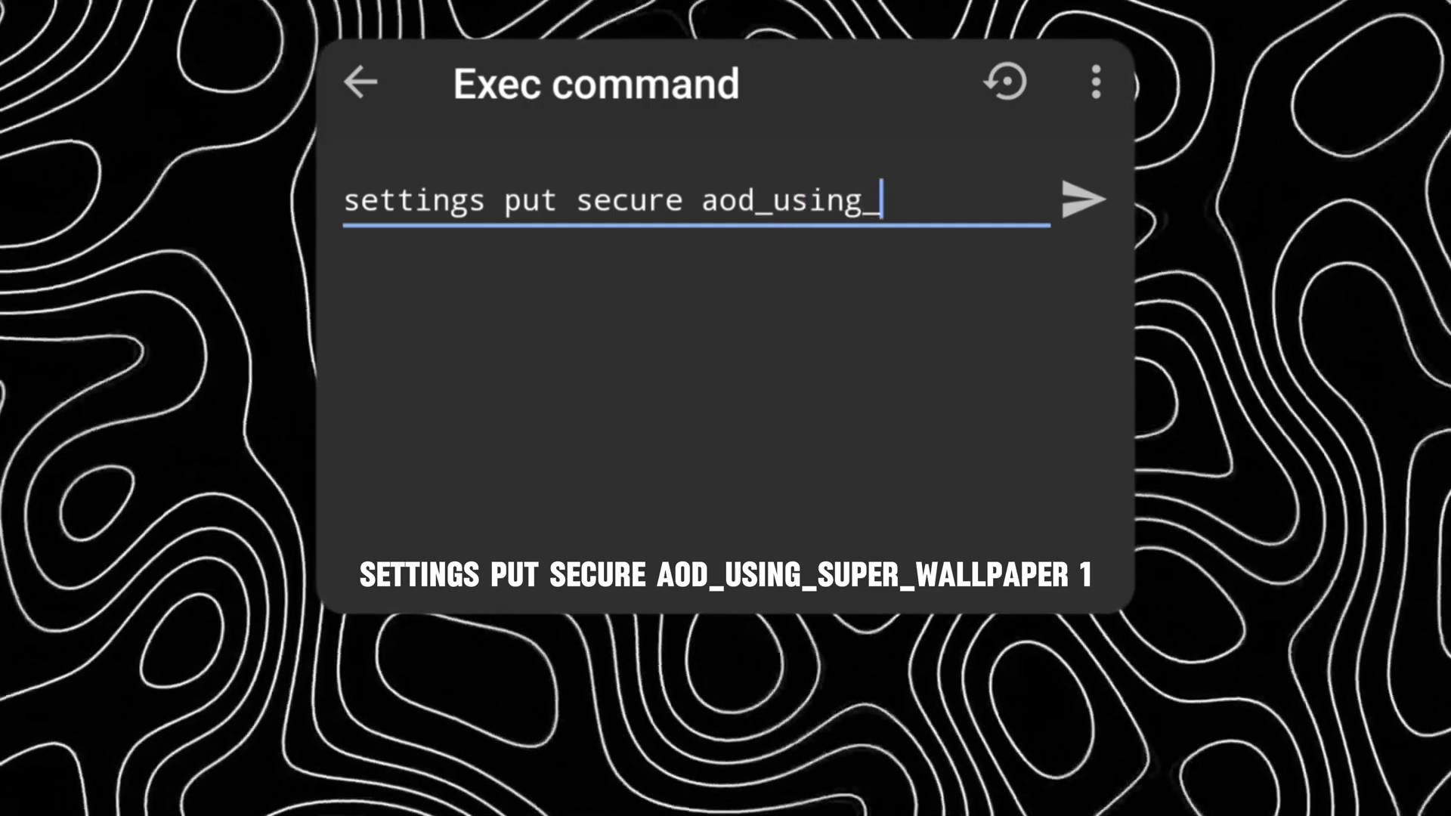
{"action": "type", "text": "super"}
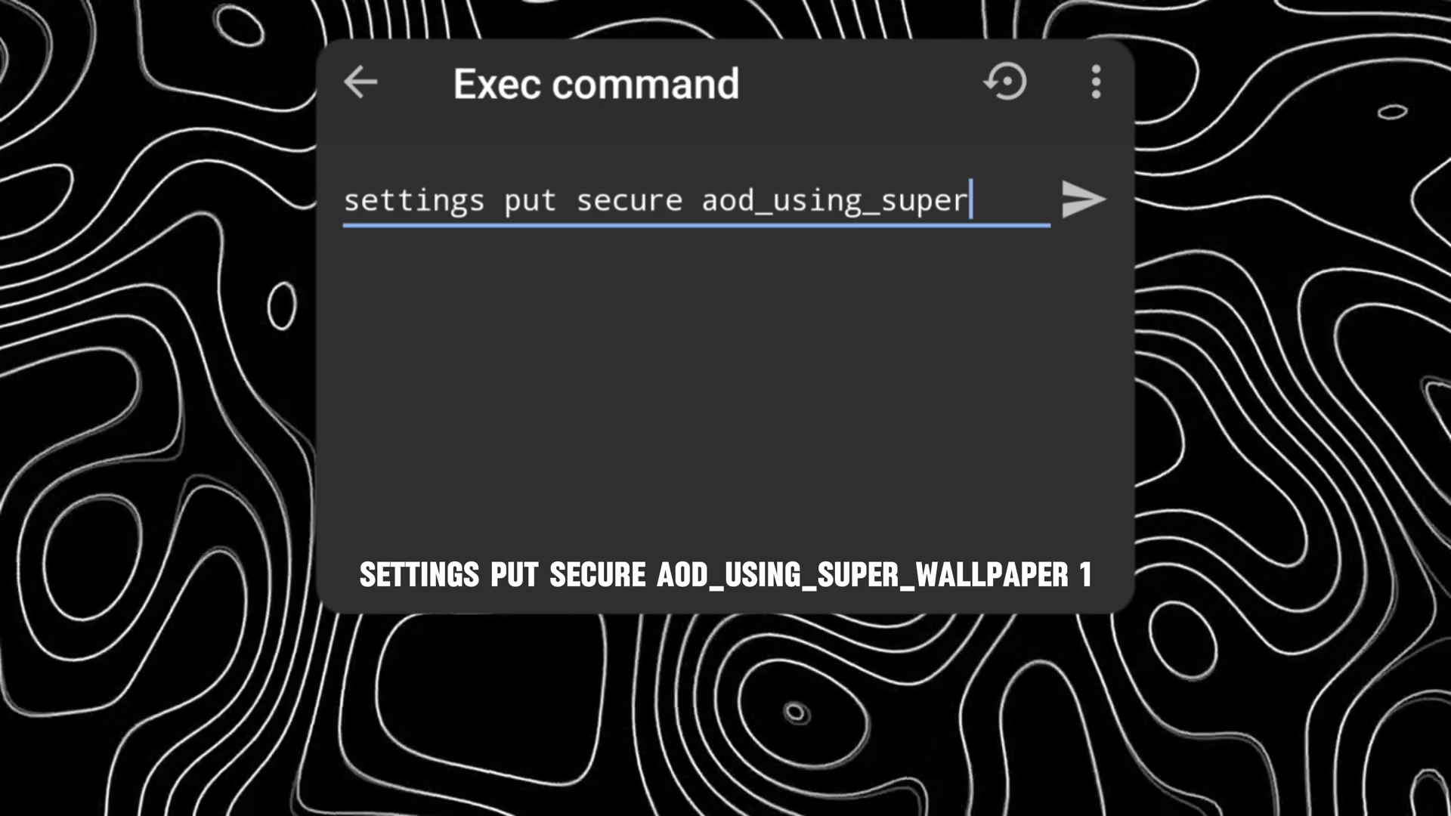
{"action": "type", "text": "_wallpaper 1"}
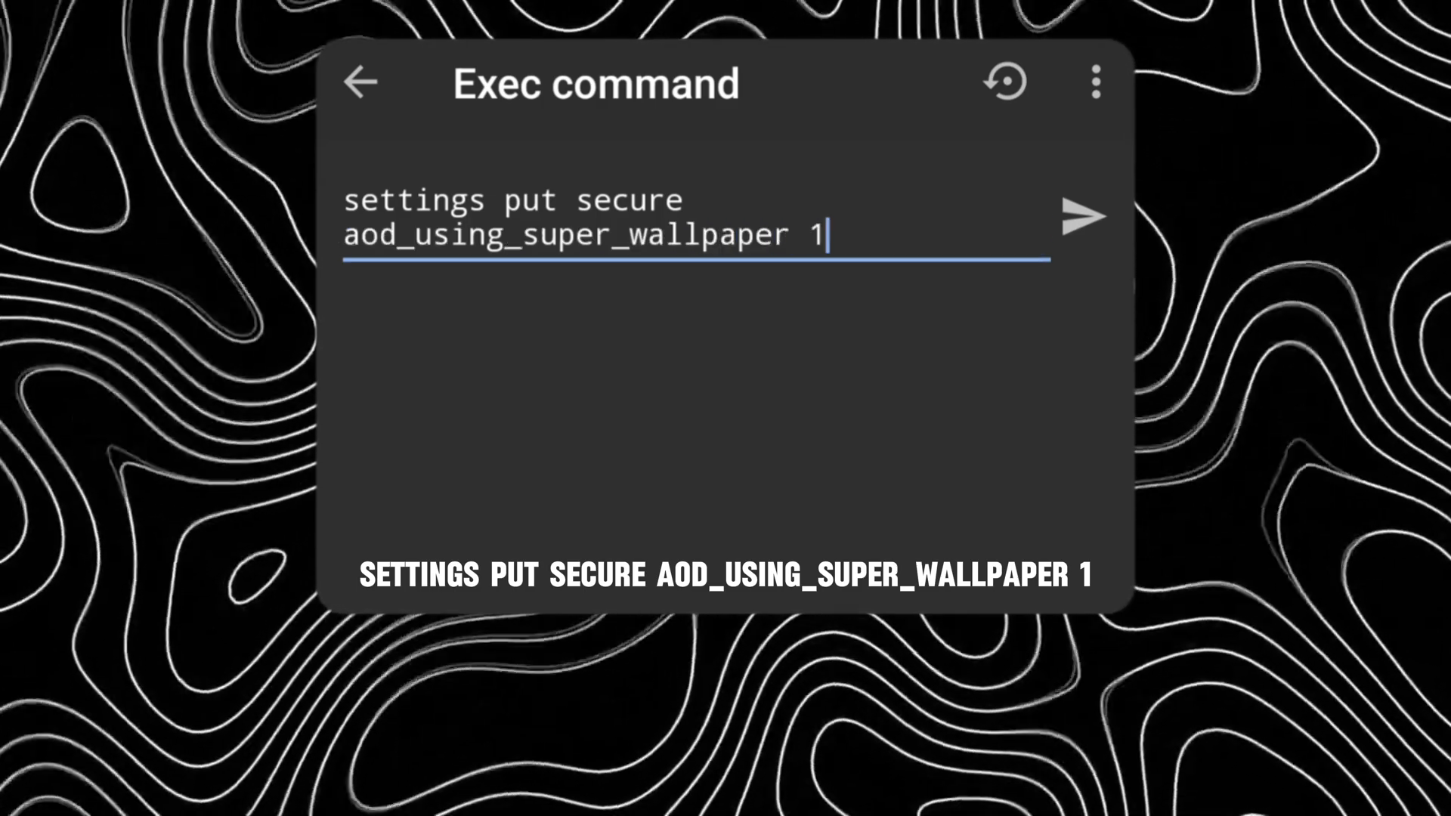
{"action": "left_click", "coordinate": [1082, 216]}
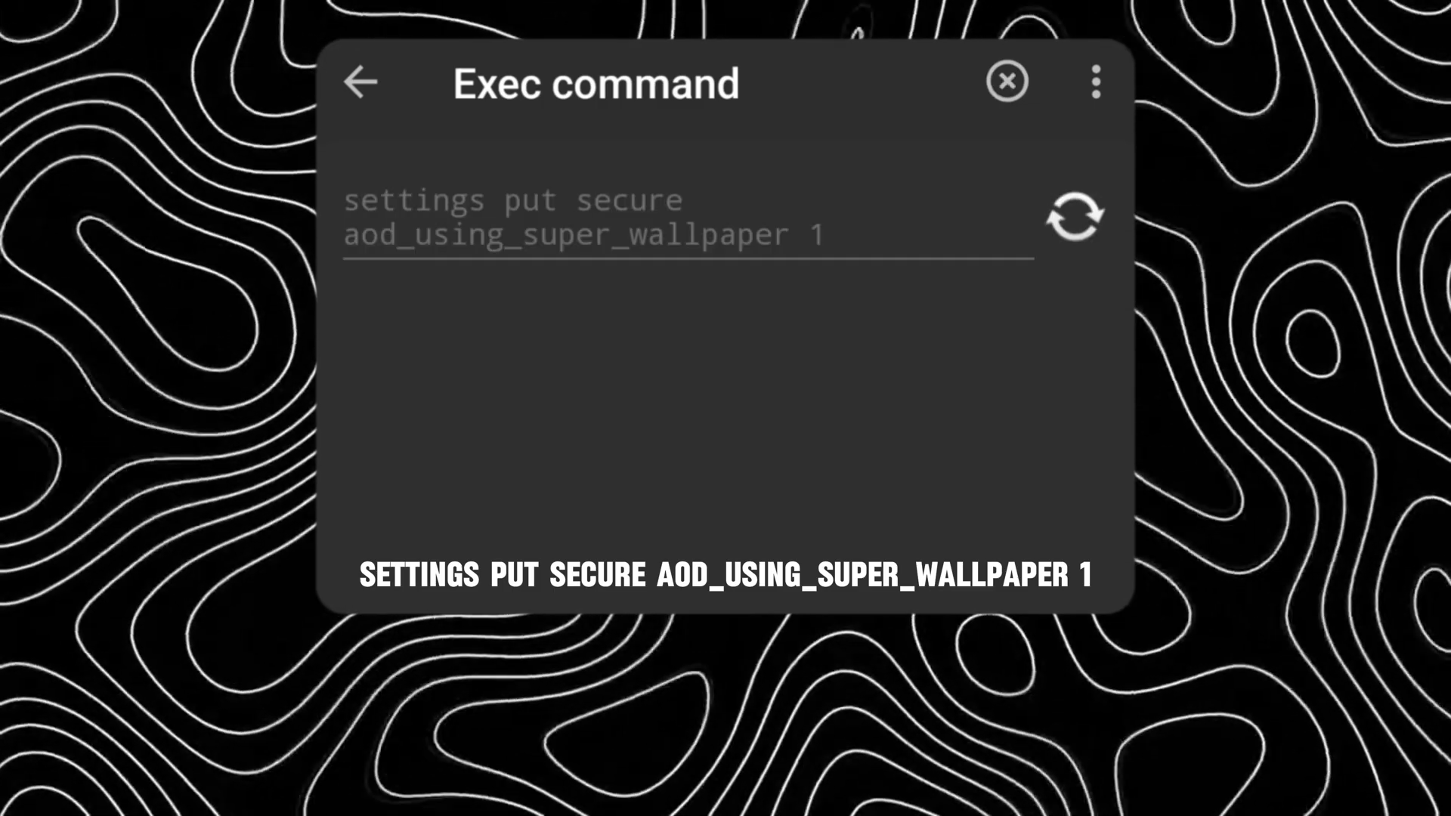
Step: Apply the large 11 17 clock theme in Settings' Always-on display page
{"action": "left_click", "coordinate": [1071, 216]}
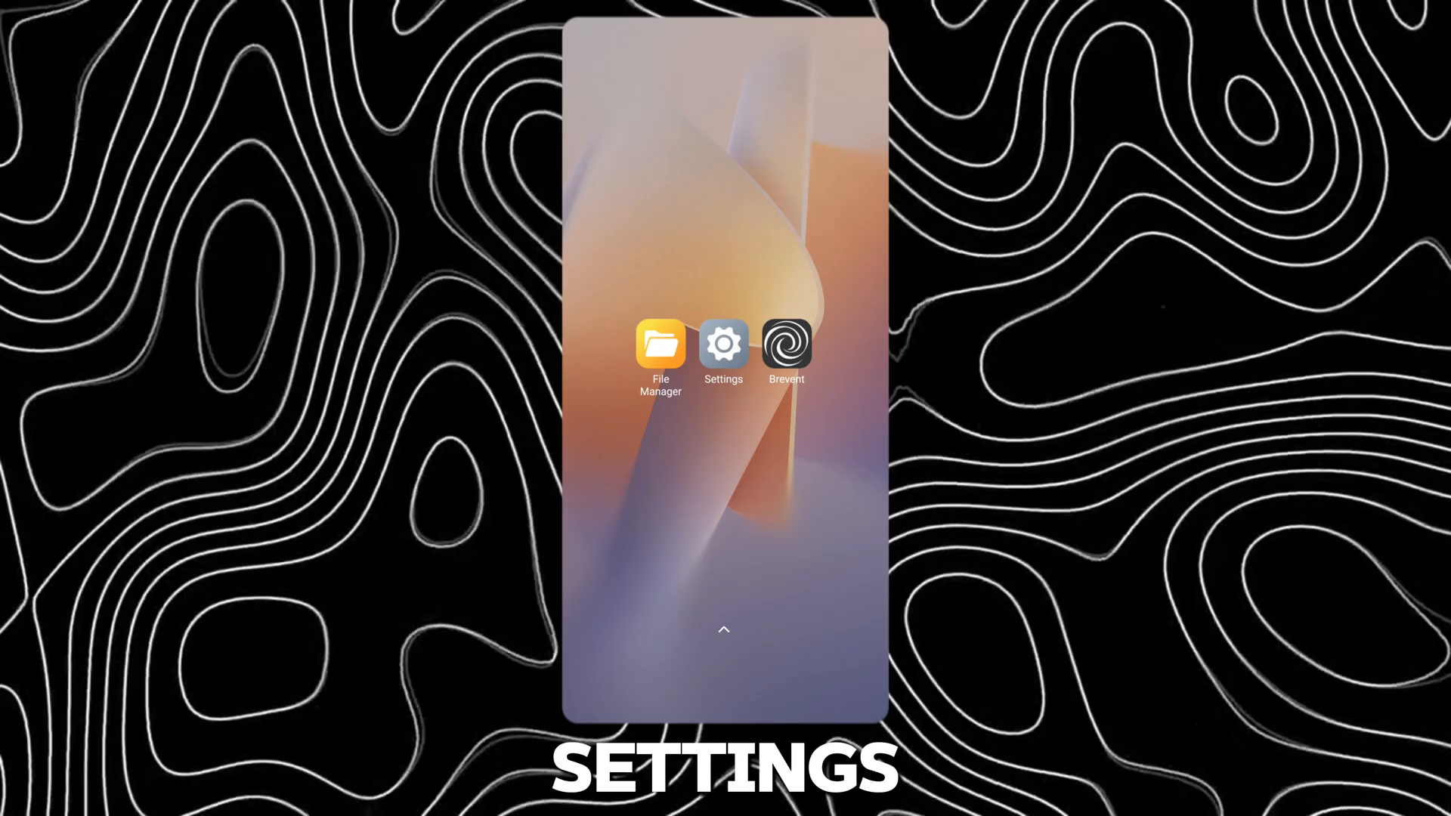
{"action": "left_click", "coordinate": [722, 348]}
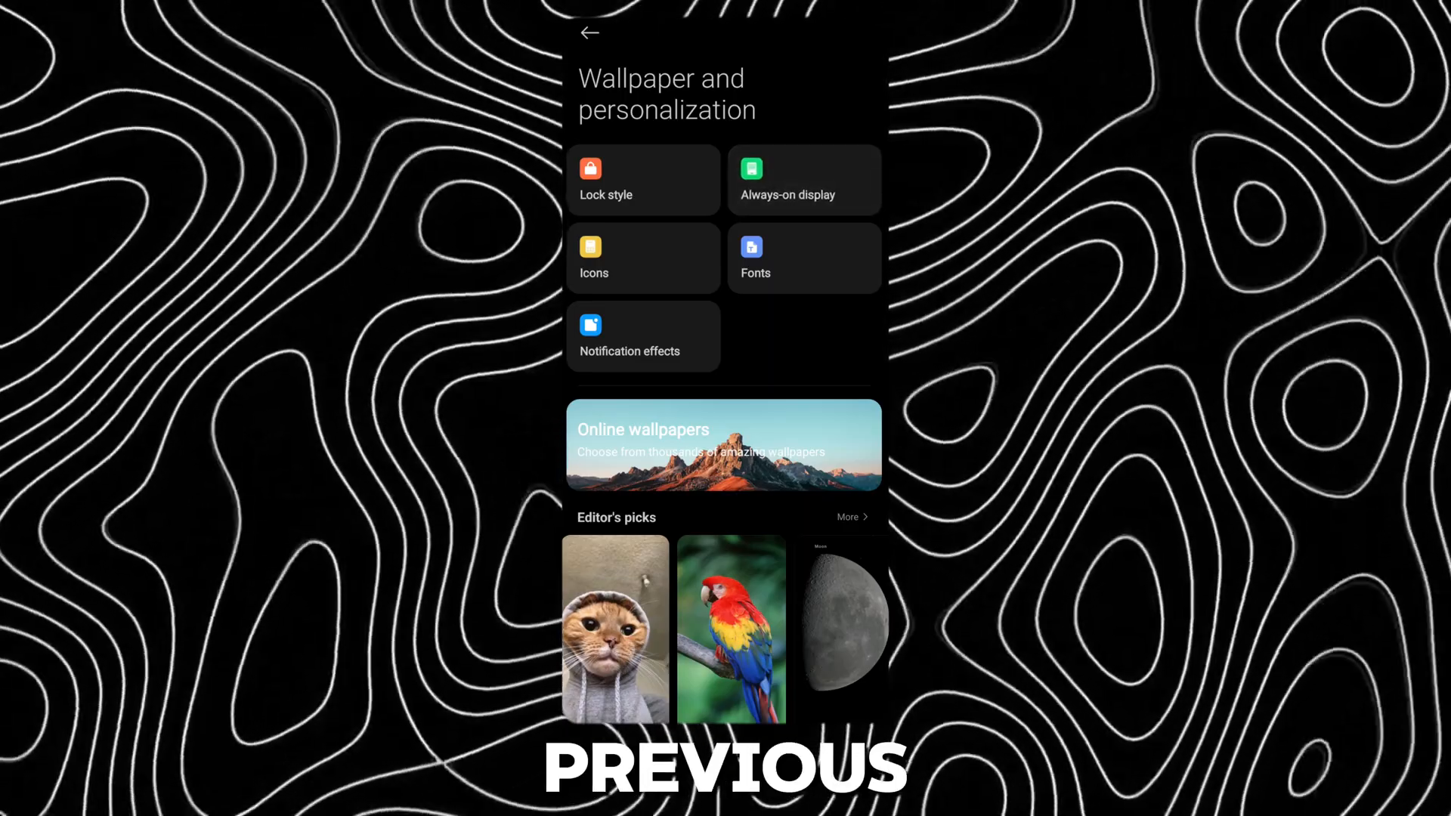
{"action": "left_click", "coordinate": [802, 180]}
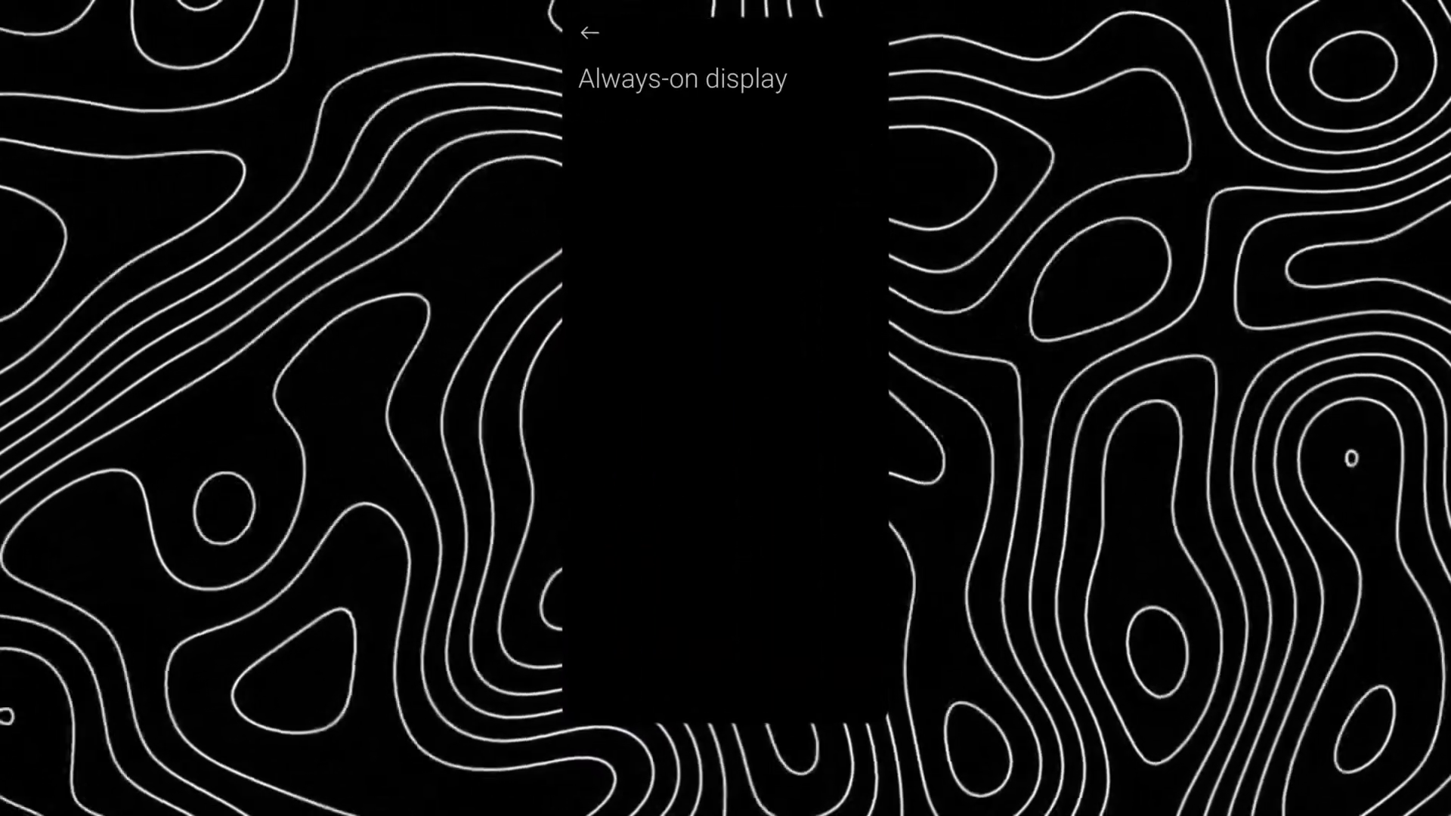
{"action": "left_click", "coordinate": [843, 134]}
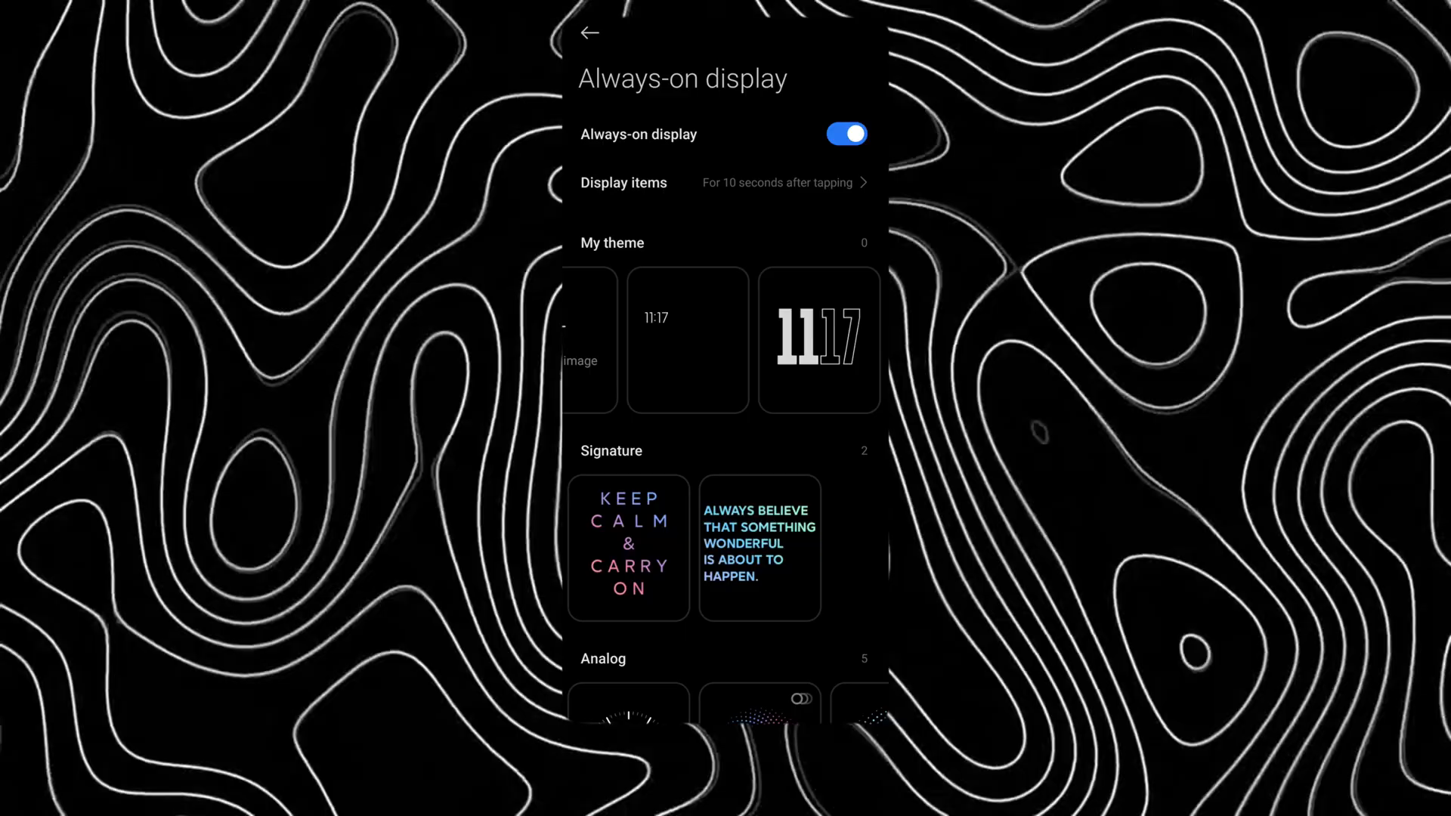
{"action": "left_click", "coordinate": [818, 340]}
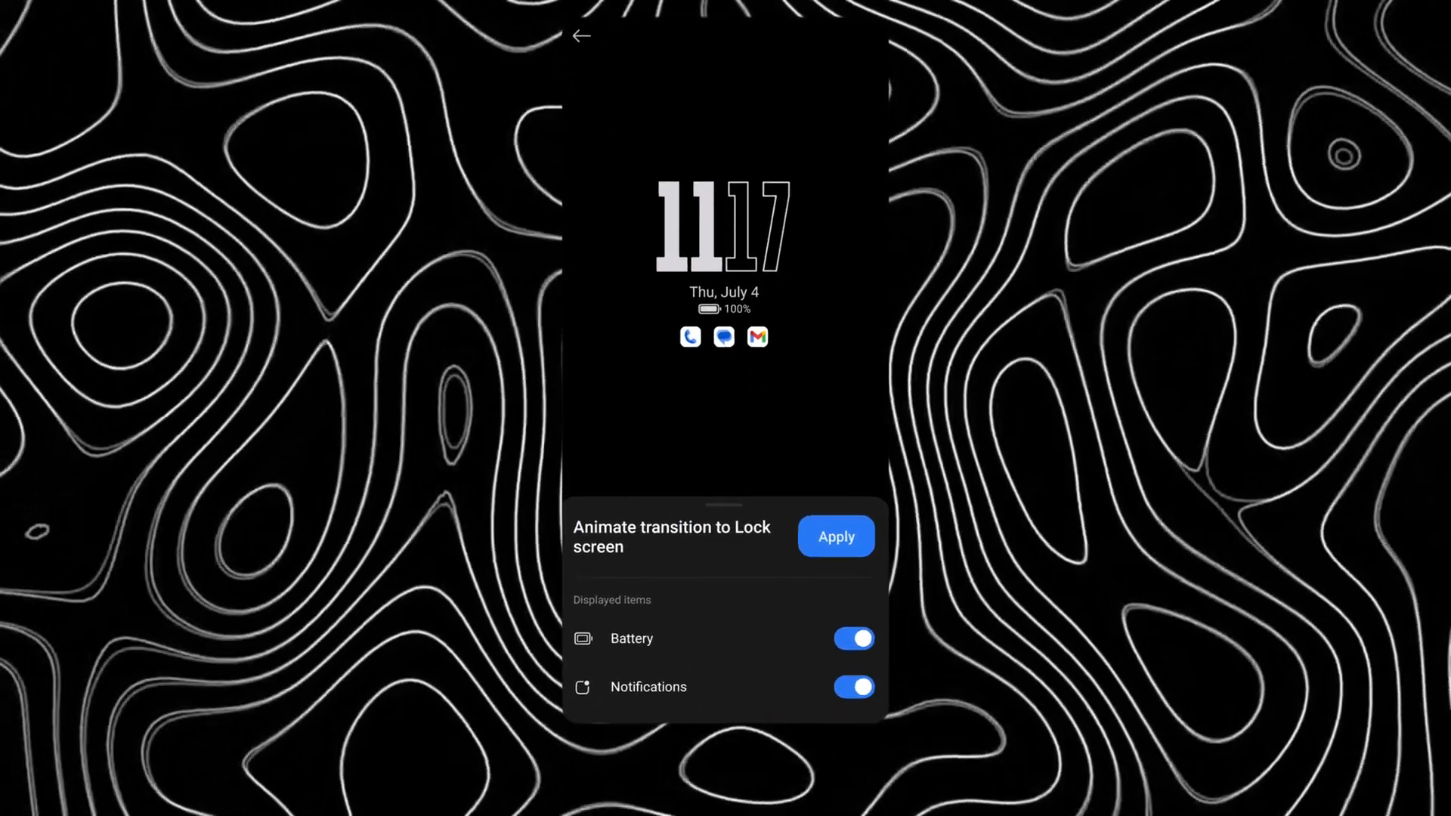
{"action": "left_click", "coordinate": [835, 537]}
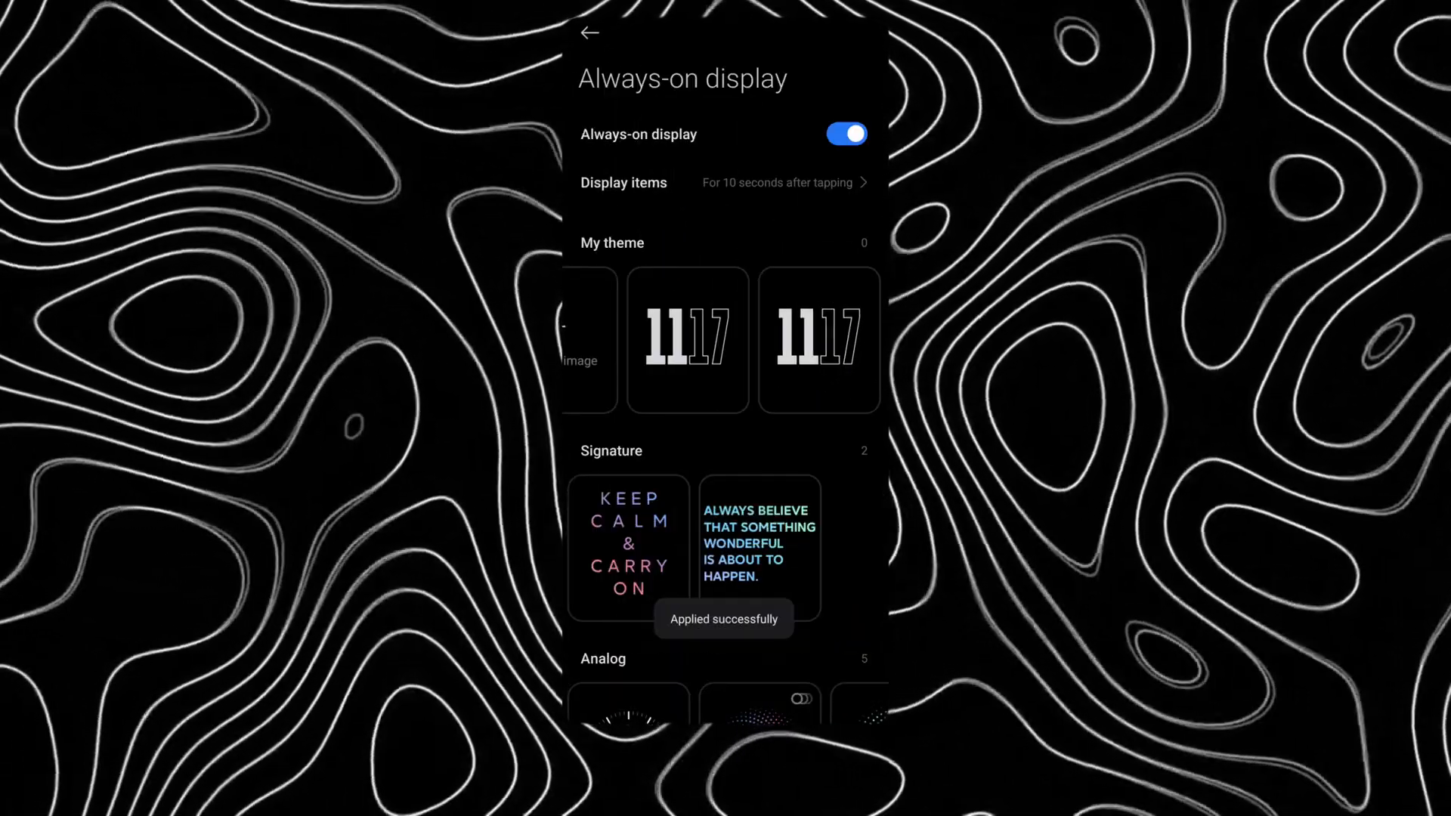